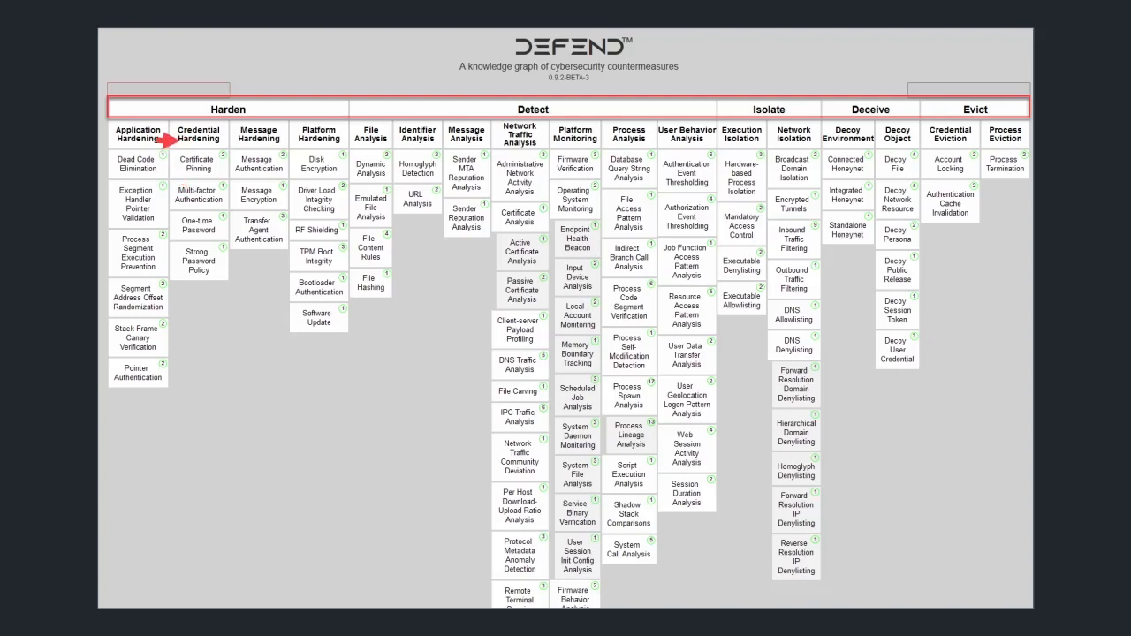
mouse_move(168, 138)
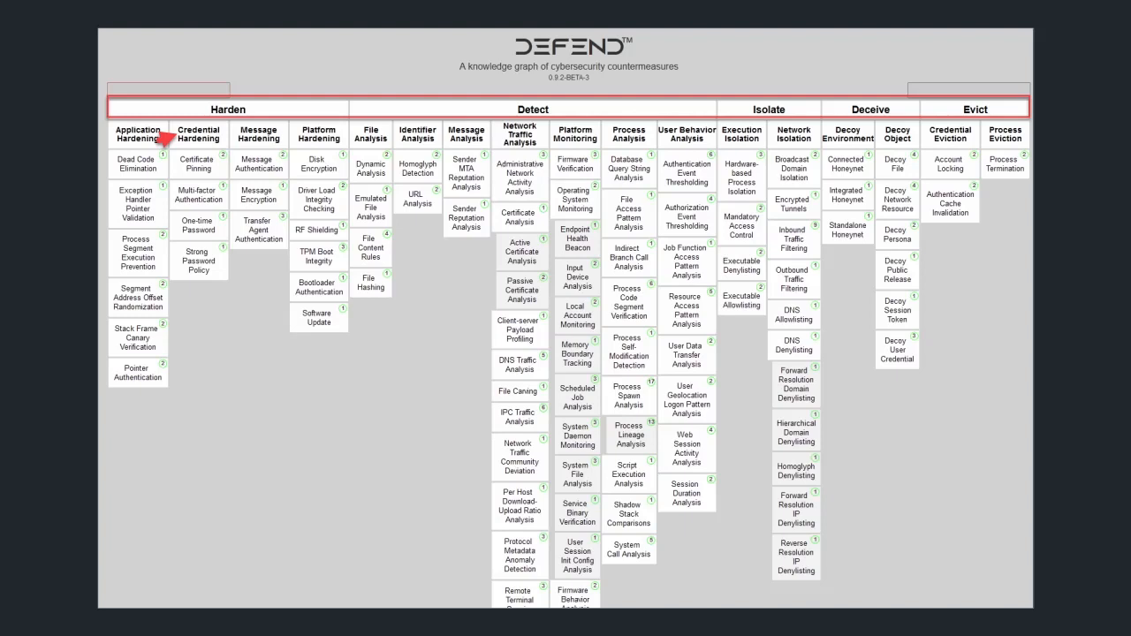
- Open the Administrative Network Activity Analysis countermeasure from the Detect column's Network Traffic Analysis group
left_click(519, 168)
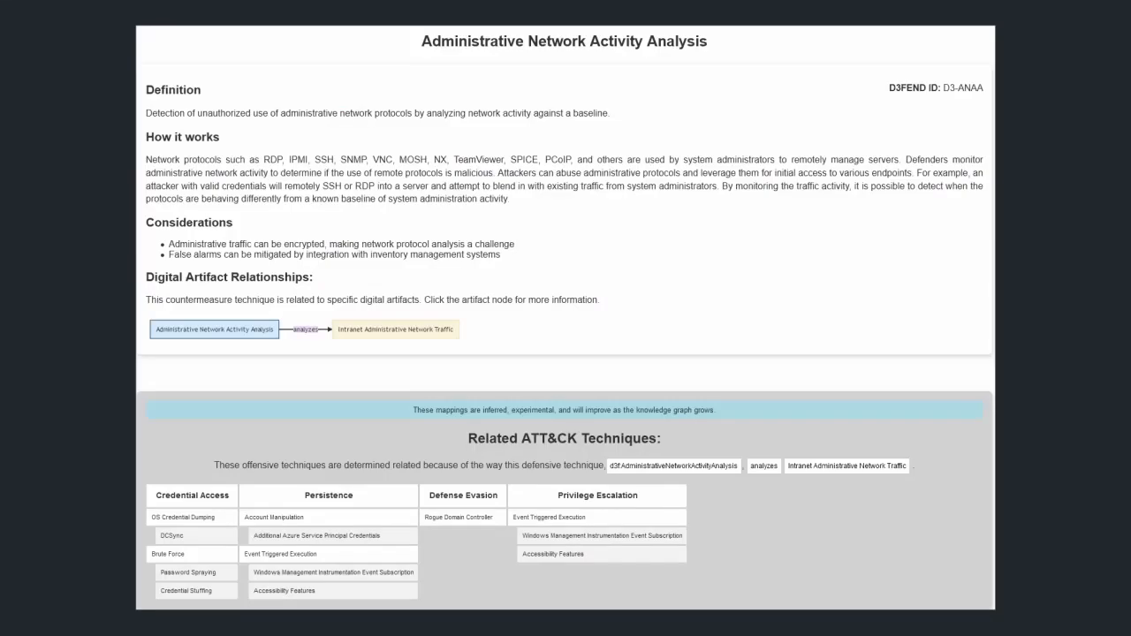